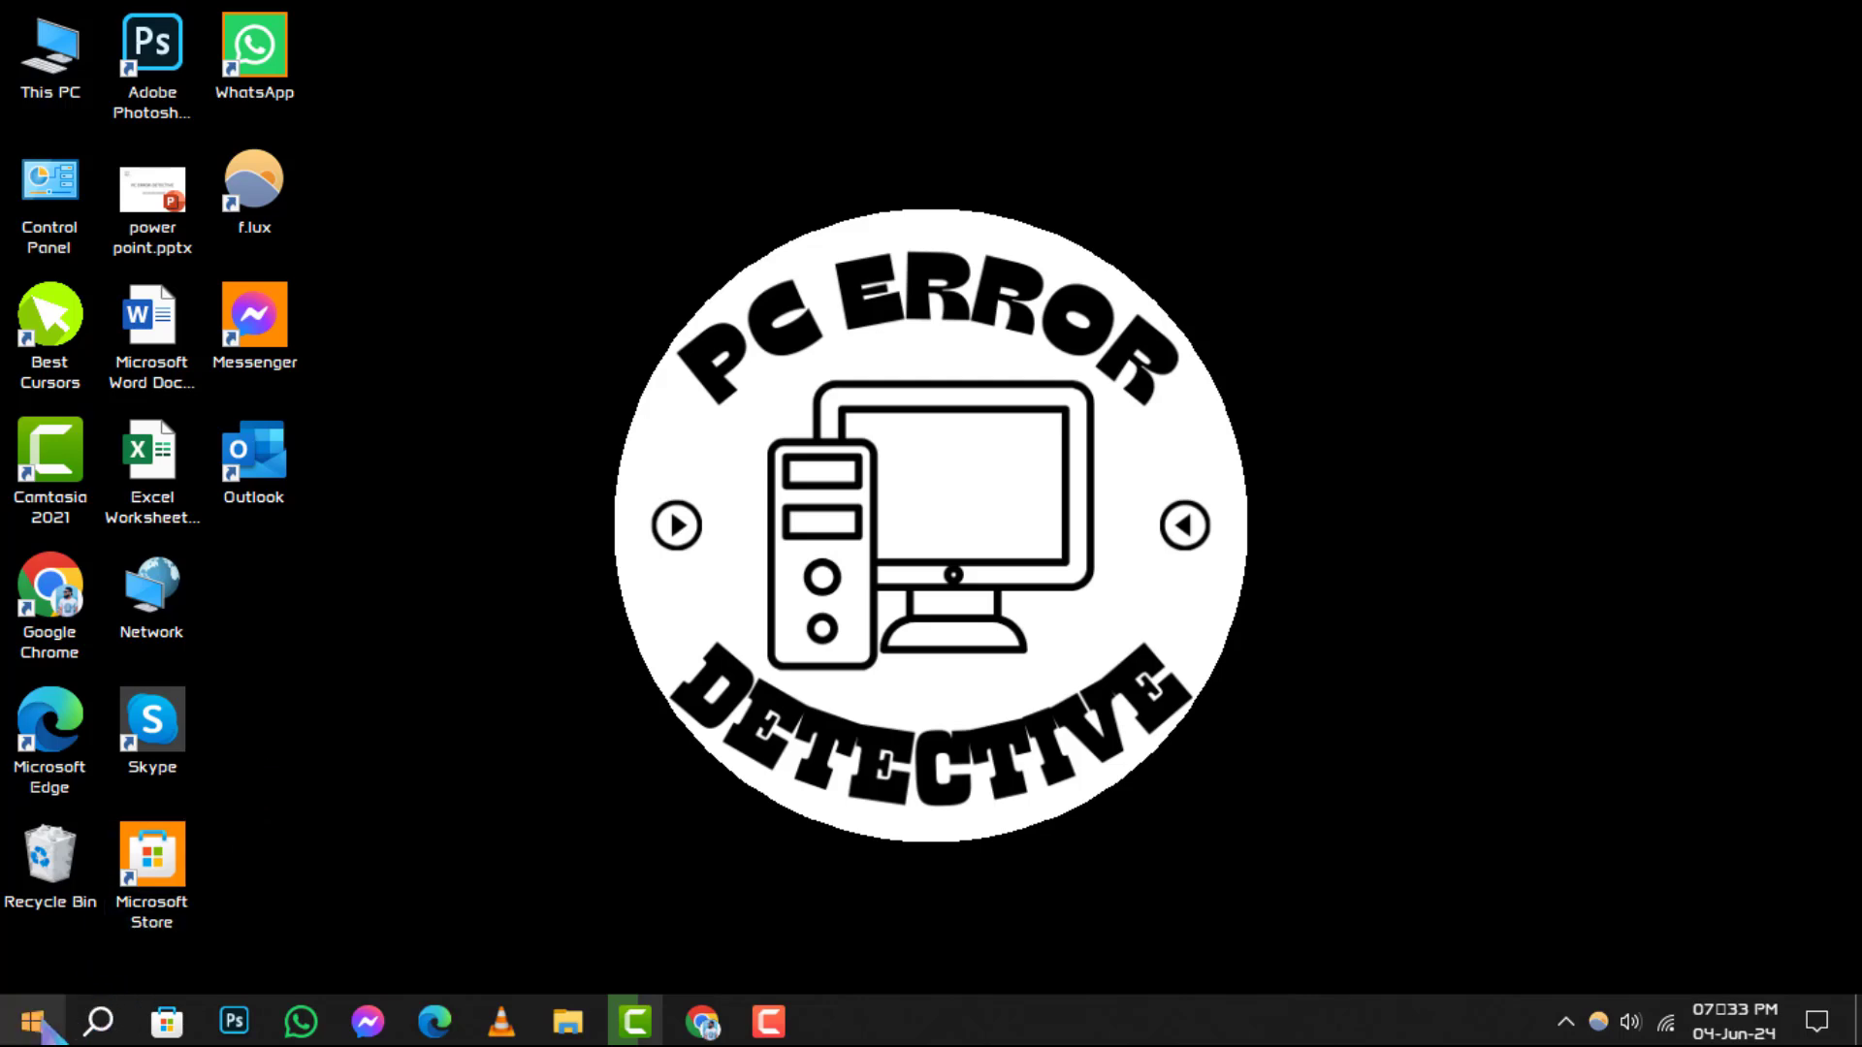
Open Windows Settings from Start and go to Apps & features.
{"action": "left_click", "coordinate": [26, 1021]}
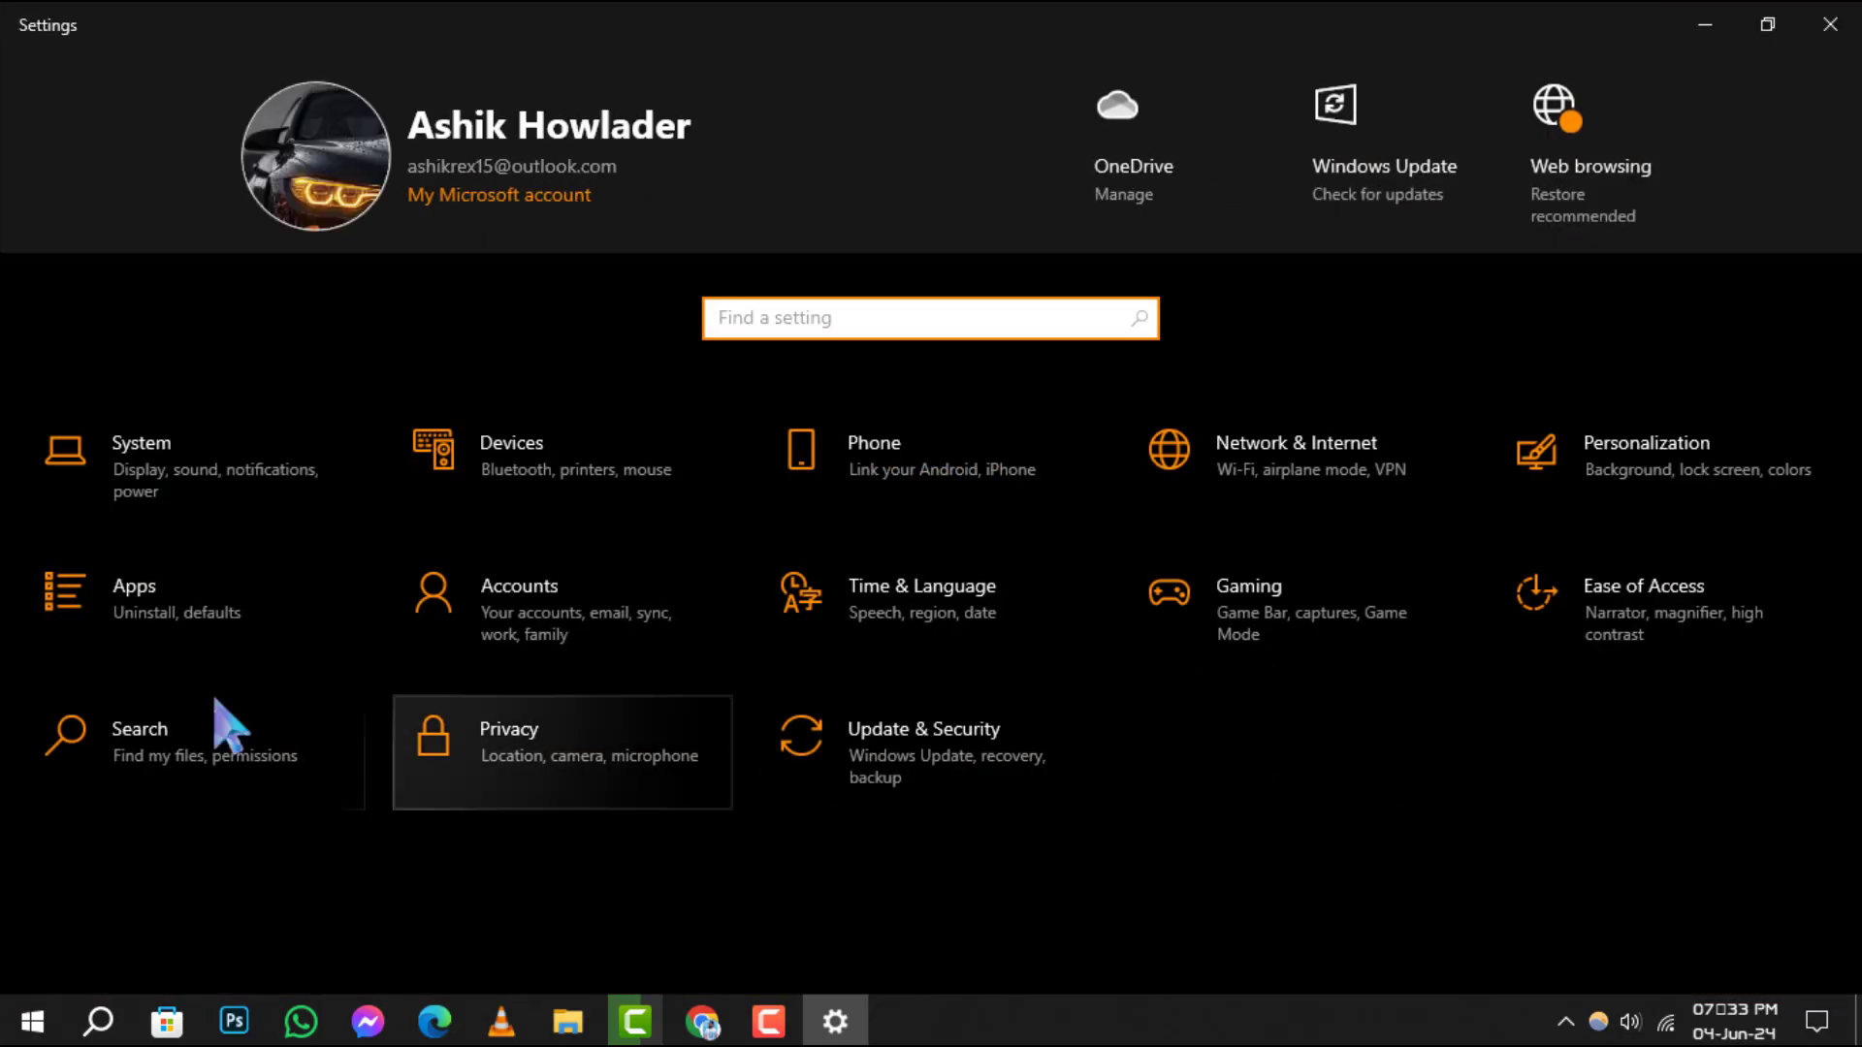
{"action": "mouse_move", "coordinate": [115, 647]}
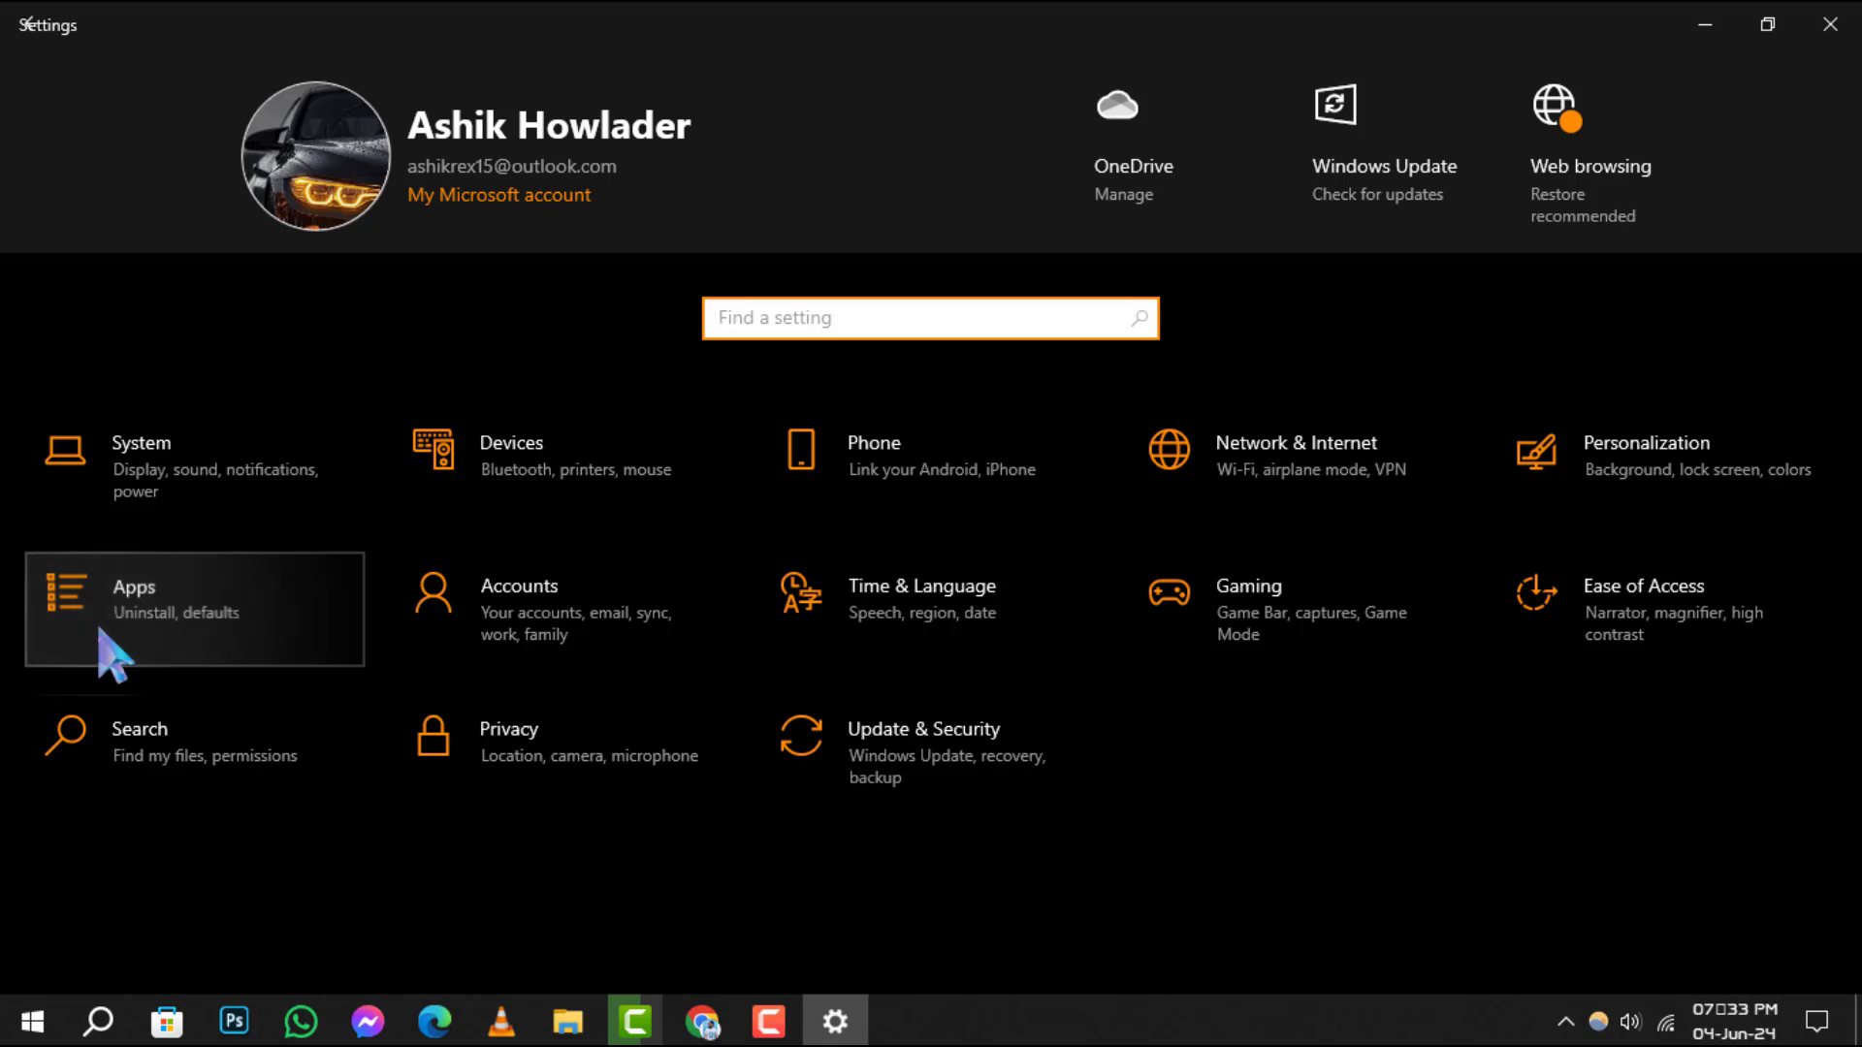
{"action": "left_click", "coordinate": [190, 609]}
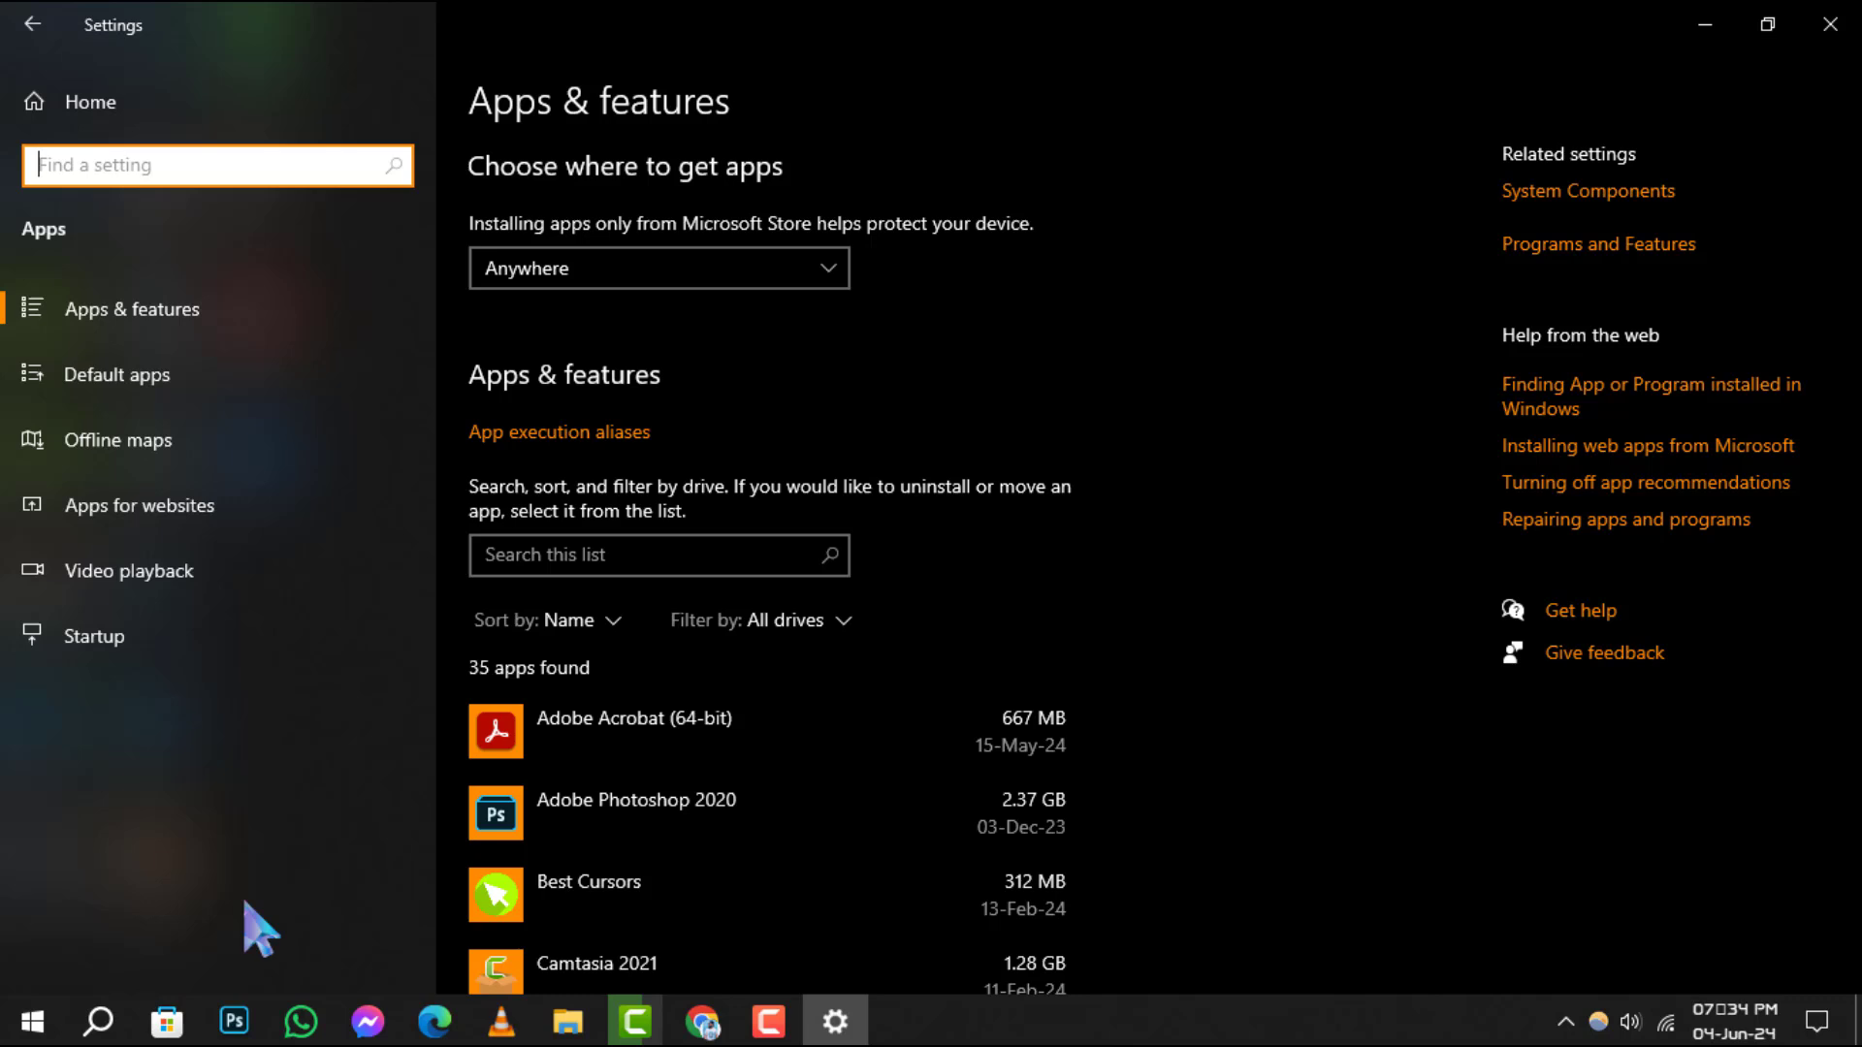
{"action": "mouse_move", "coordinate": [179, 321]}
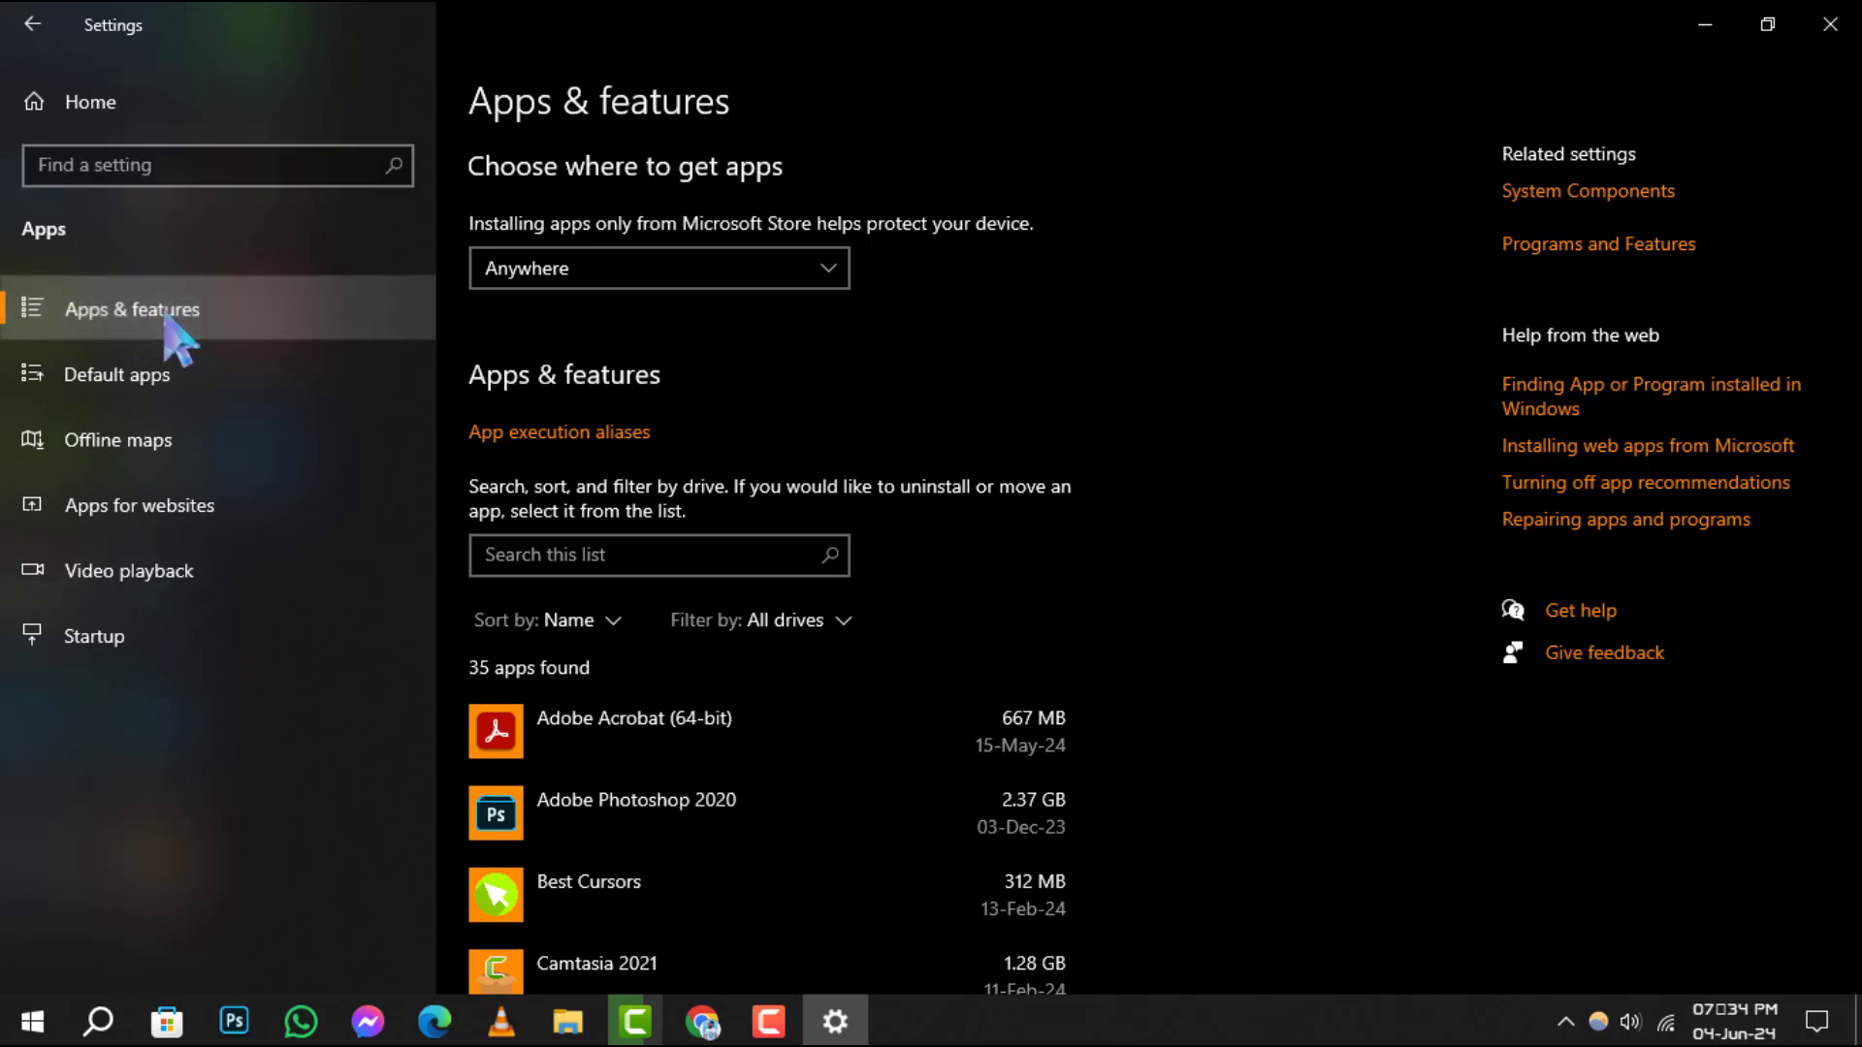
{"action": "mouse_move", "coordinate": [1201, 751]}
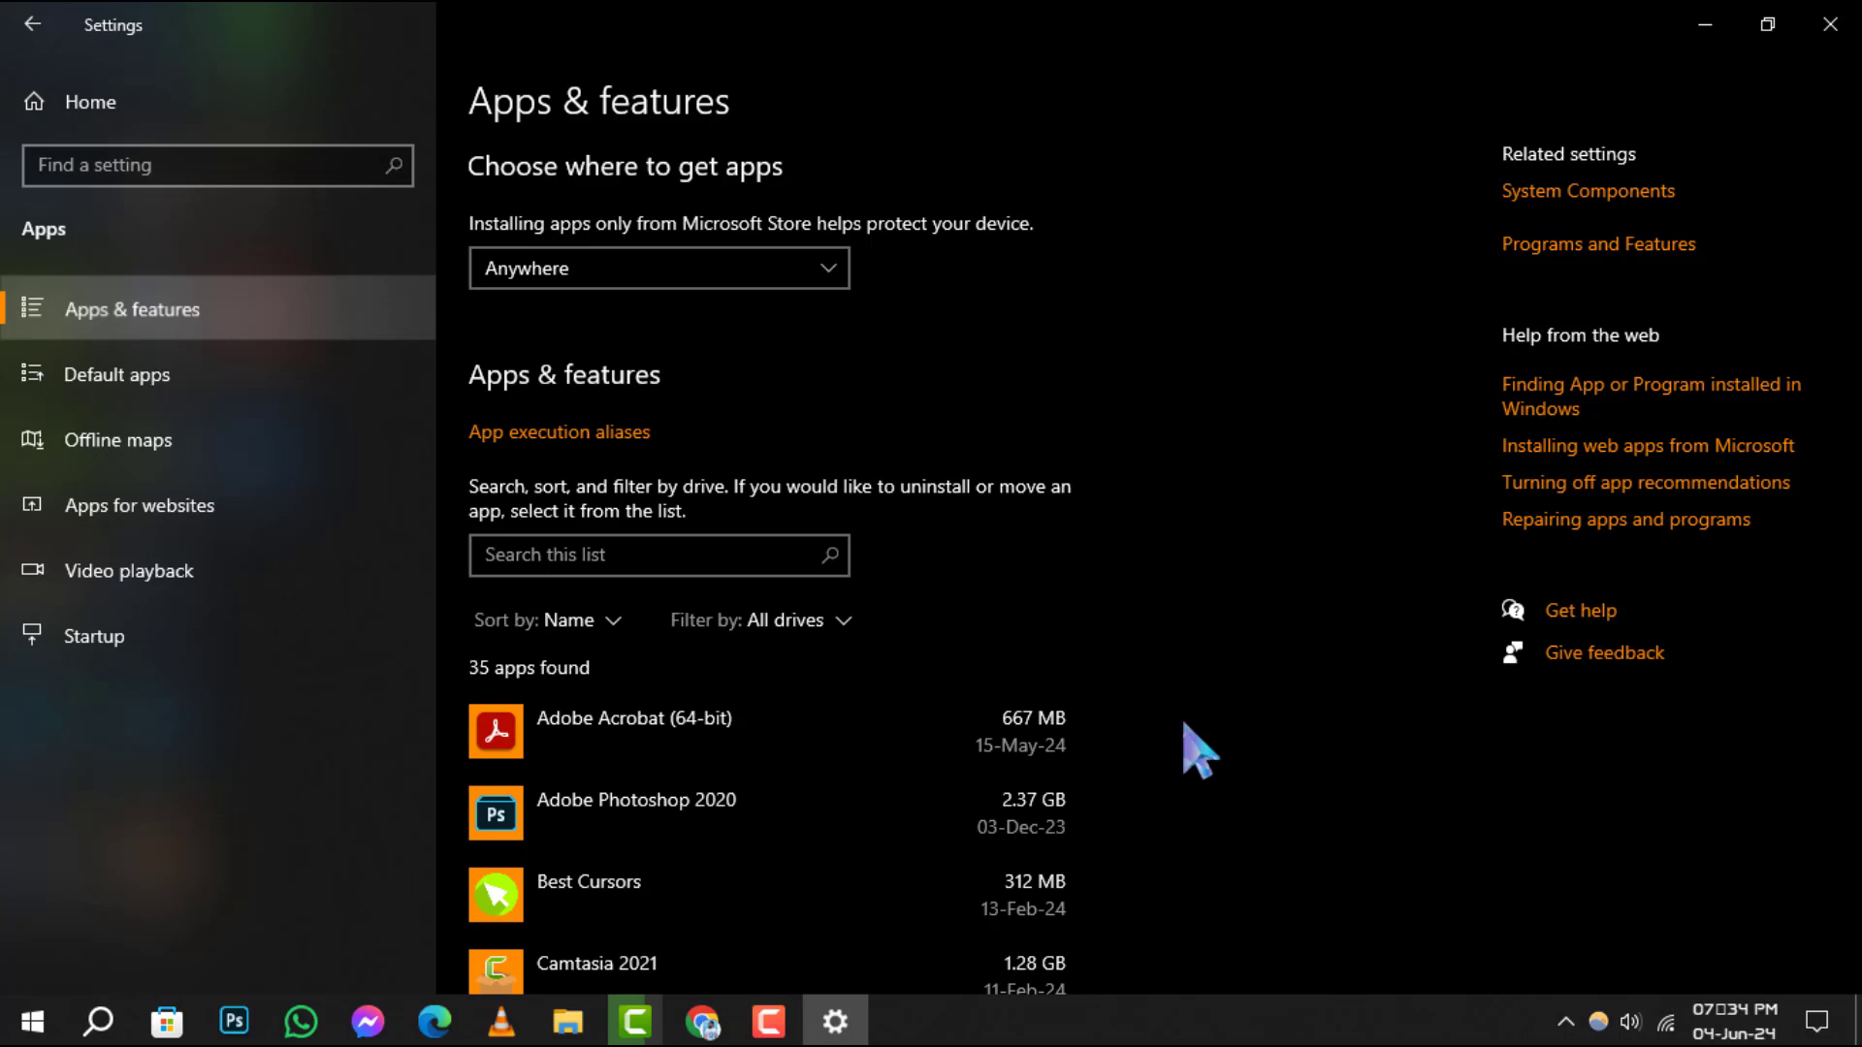
Select Adobe Acrobat (64-bit) in the app list and choose Modify to launch its setup.
{"action": "scroll", "scroll_direction": "up", "scroll_amount": 3}
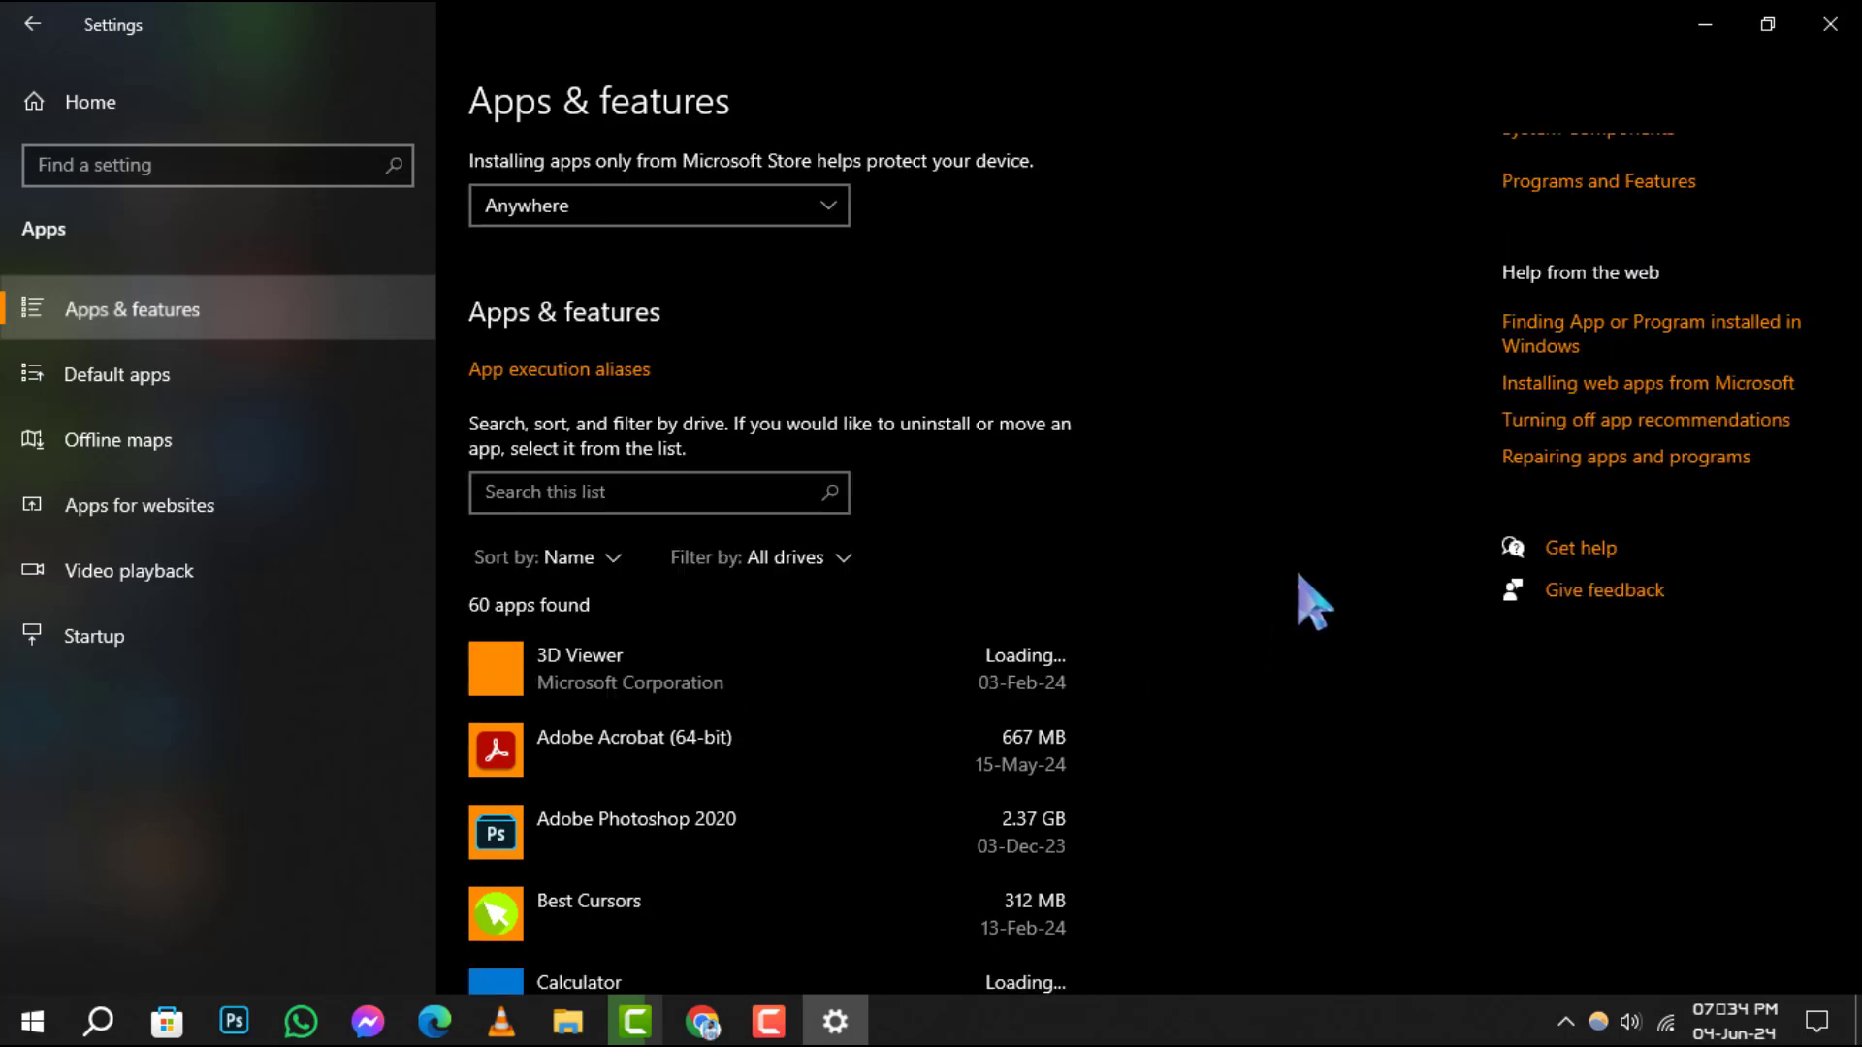
{"action": "scroll", "scroll_direction": "down", "scroll_amount": 3}
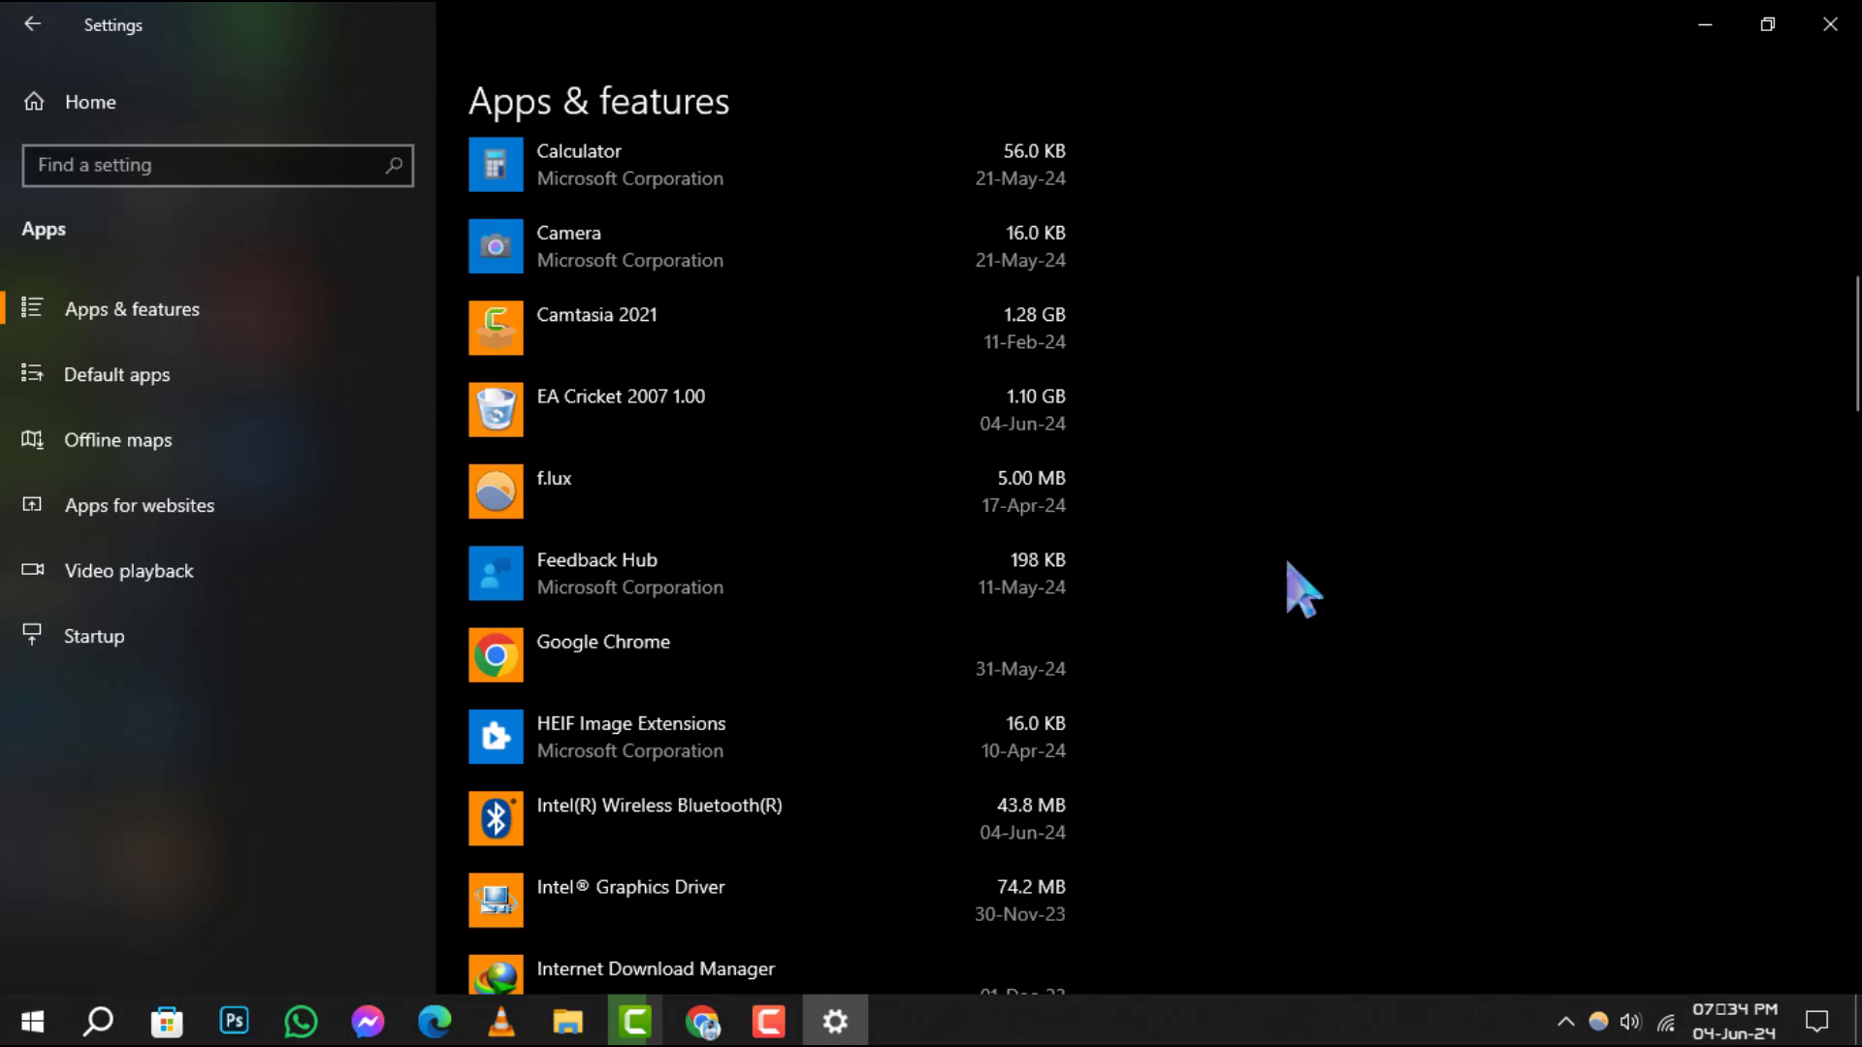
{"action": "scroll", "scroll_direction": "up", "scroll_amount": 3}
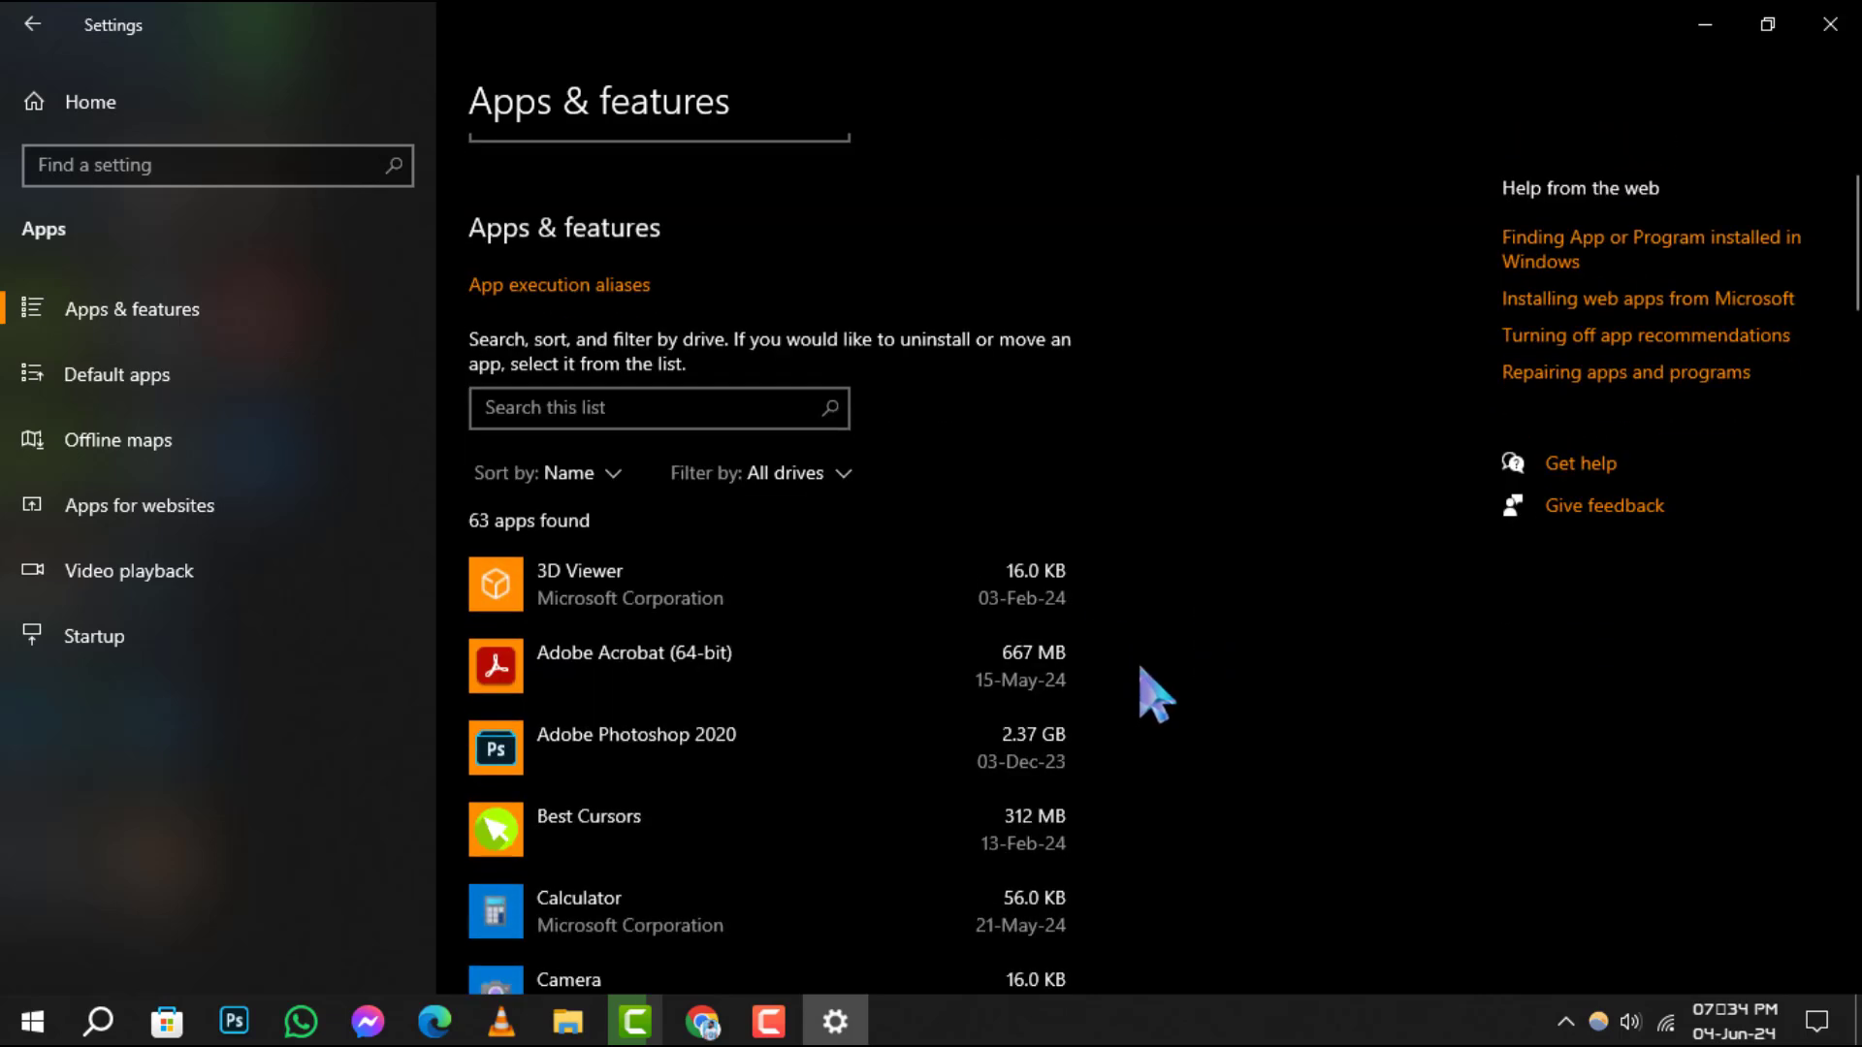
{"action": "left_click", "coordinate": [634, 665]}
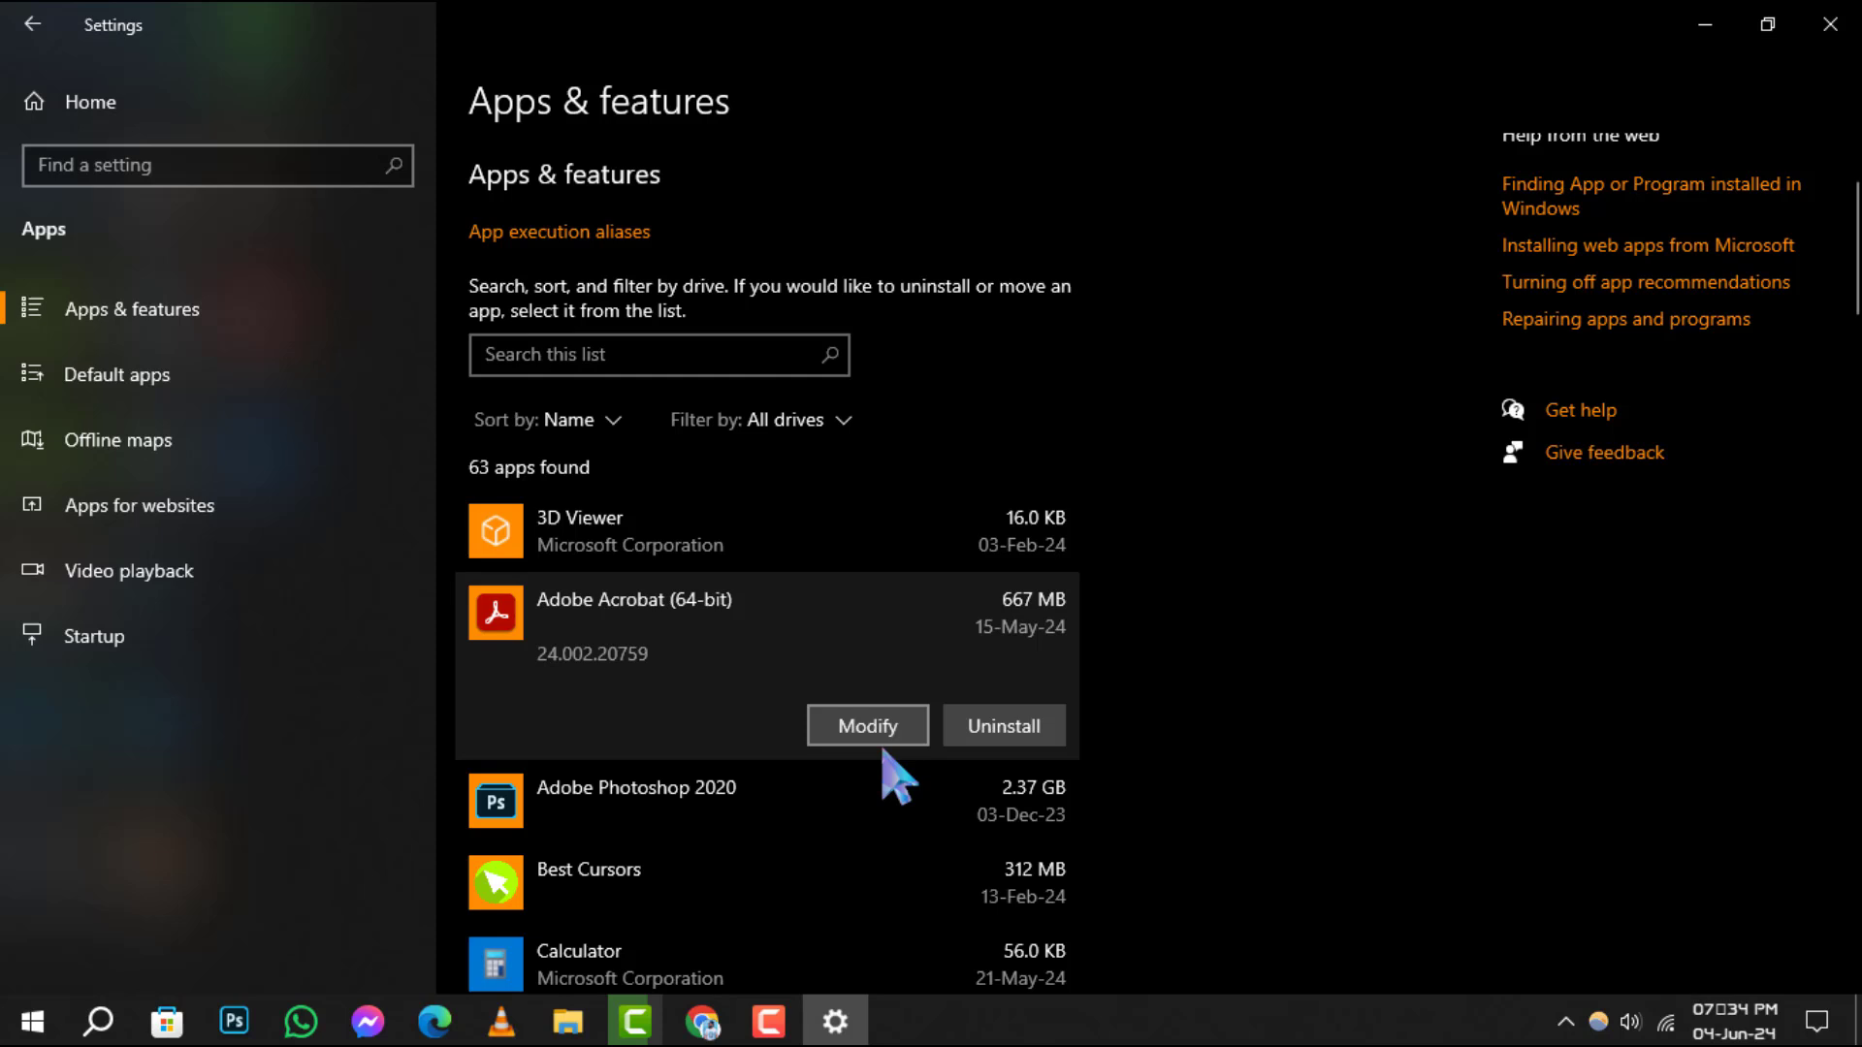
{"action": "left_click", "coordinate": [867, 726]}
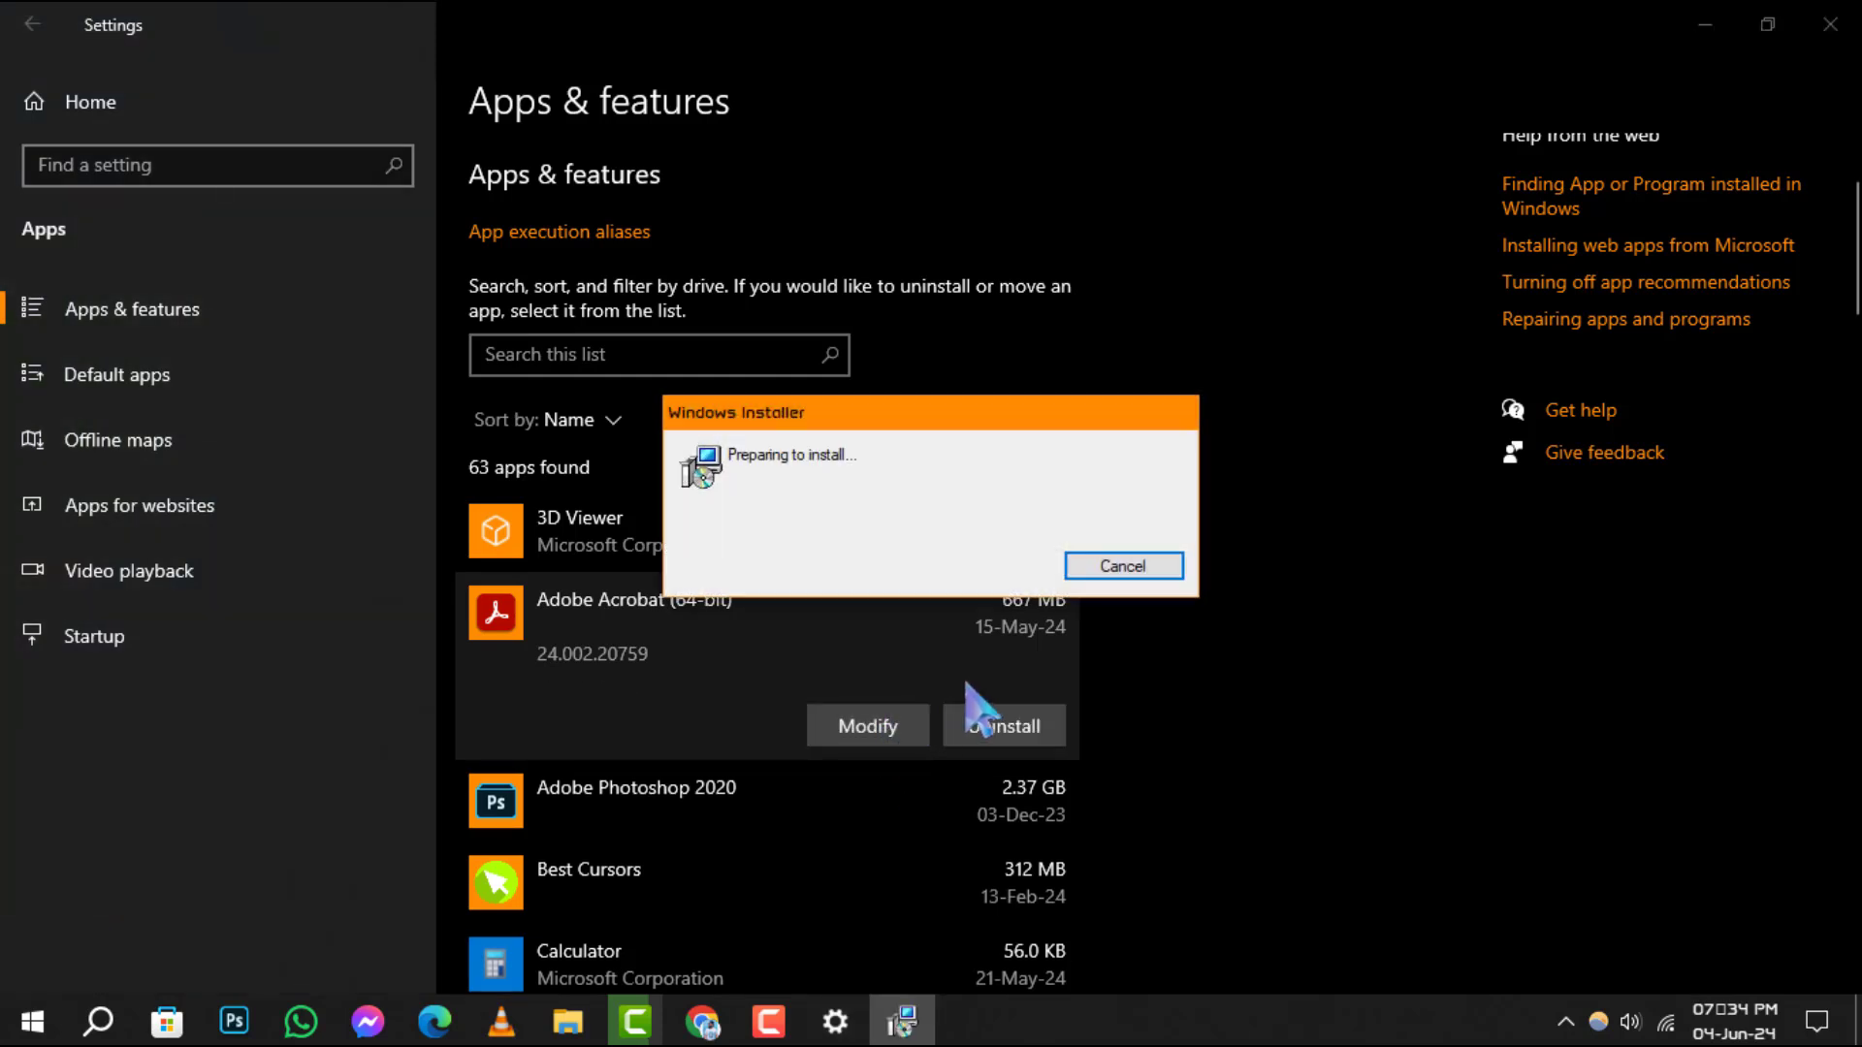
{"action": "left_click", "coordinate": [1121, 565]}
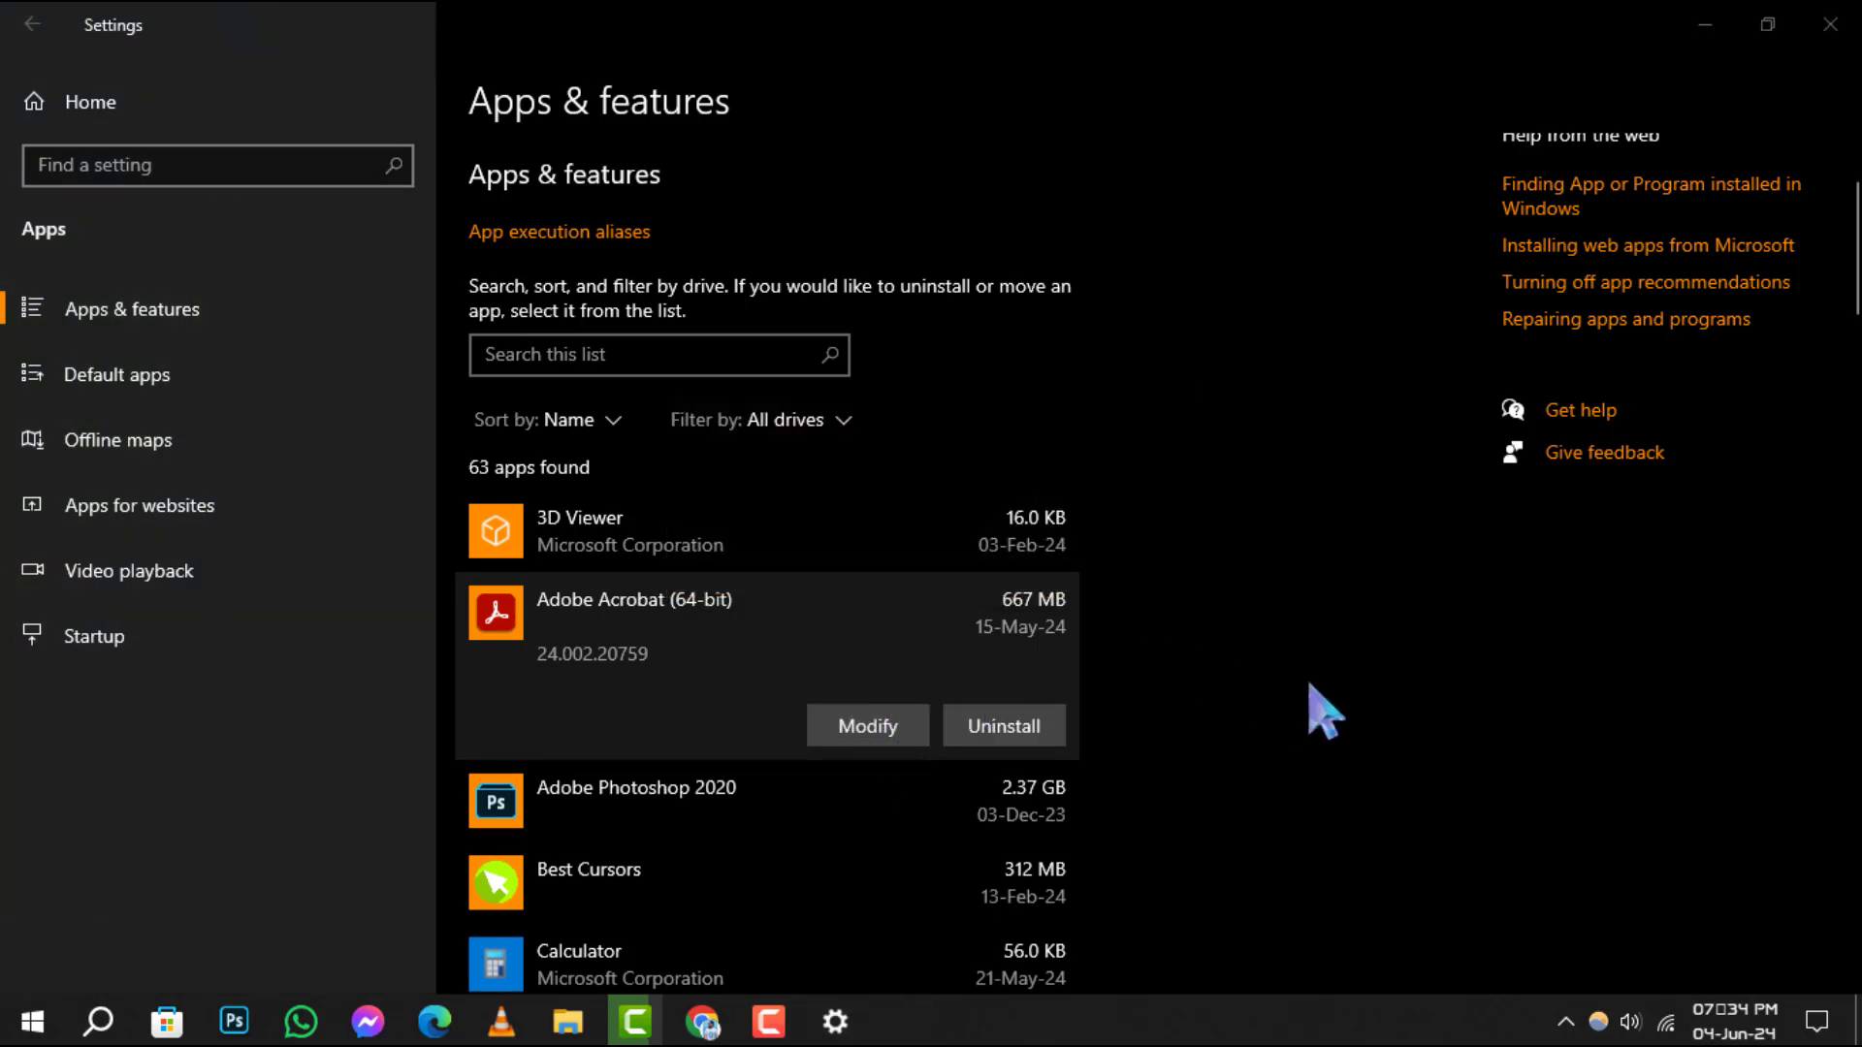
{"action": "left_click", "coordinate": [867, 726]}
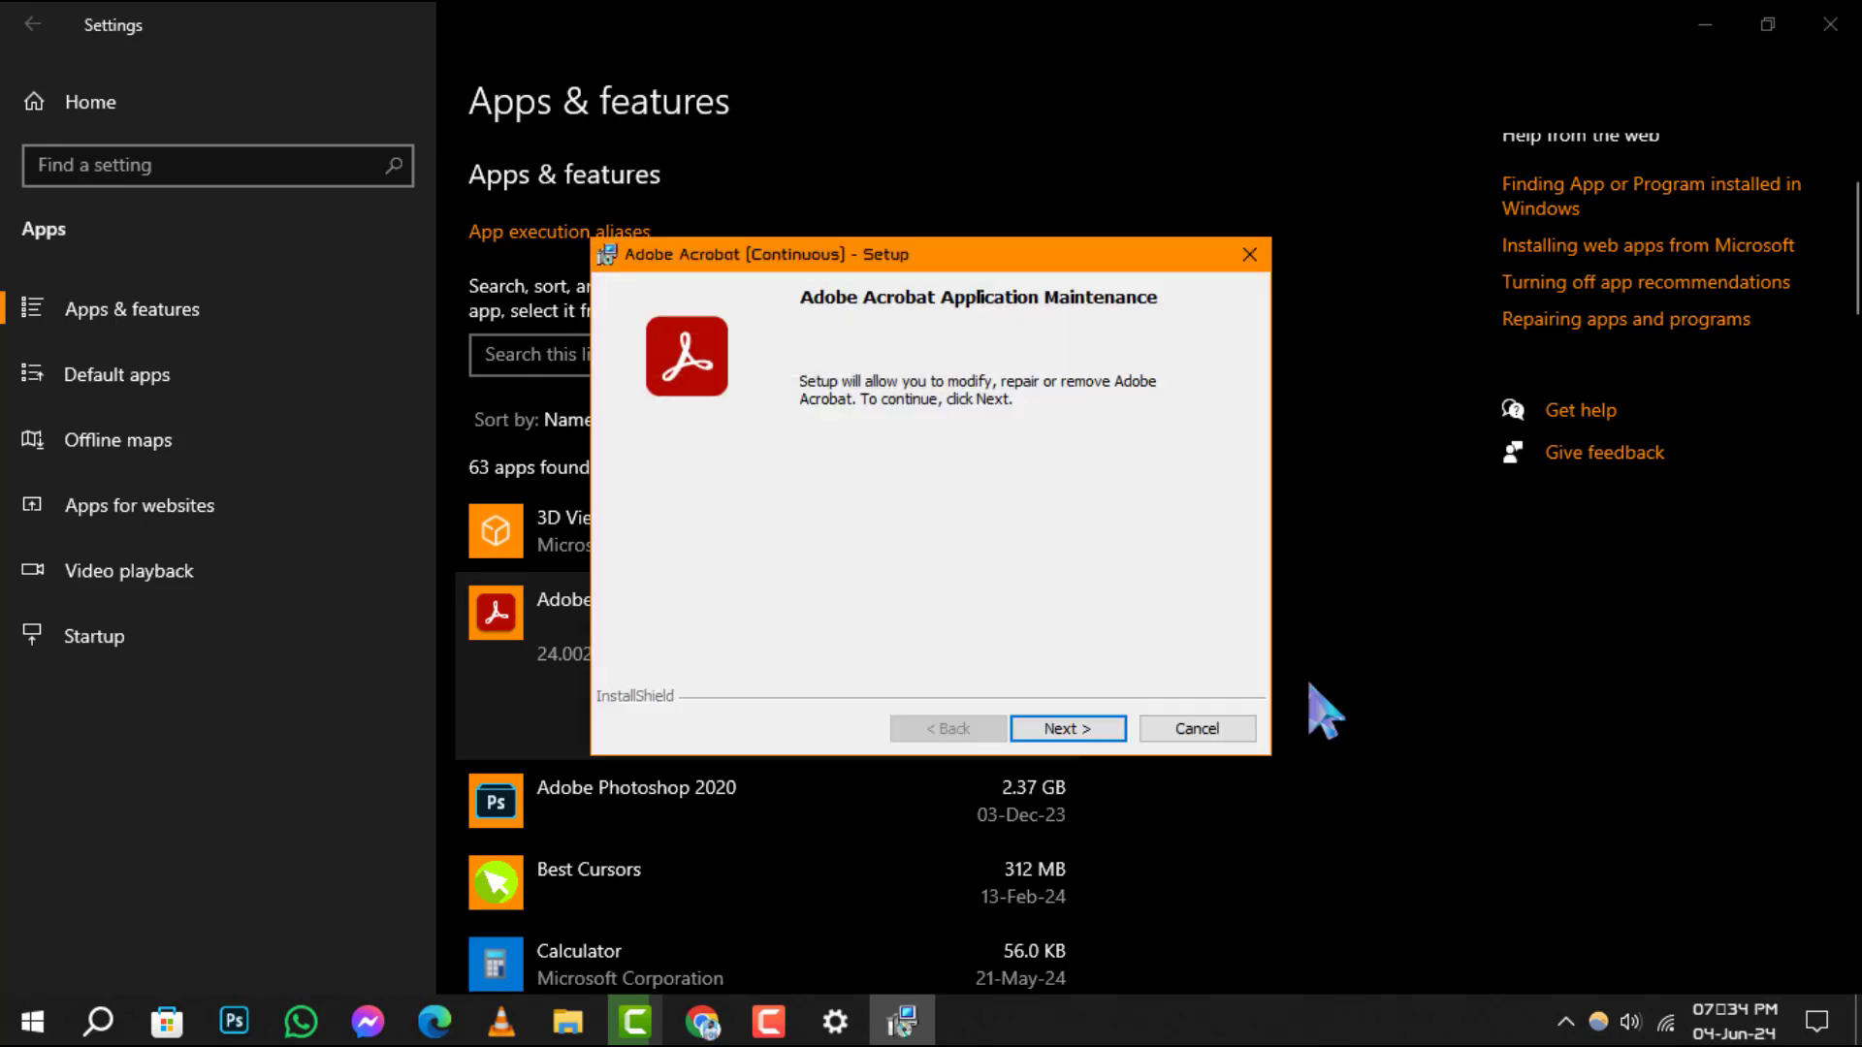
{"action": "mouse_move", "coordinate": [925, 296]}
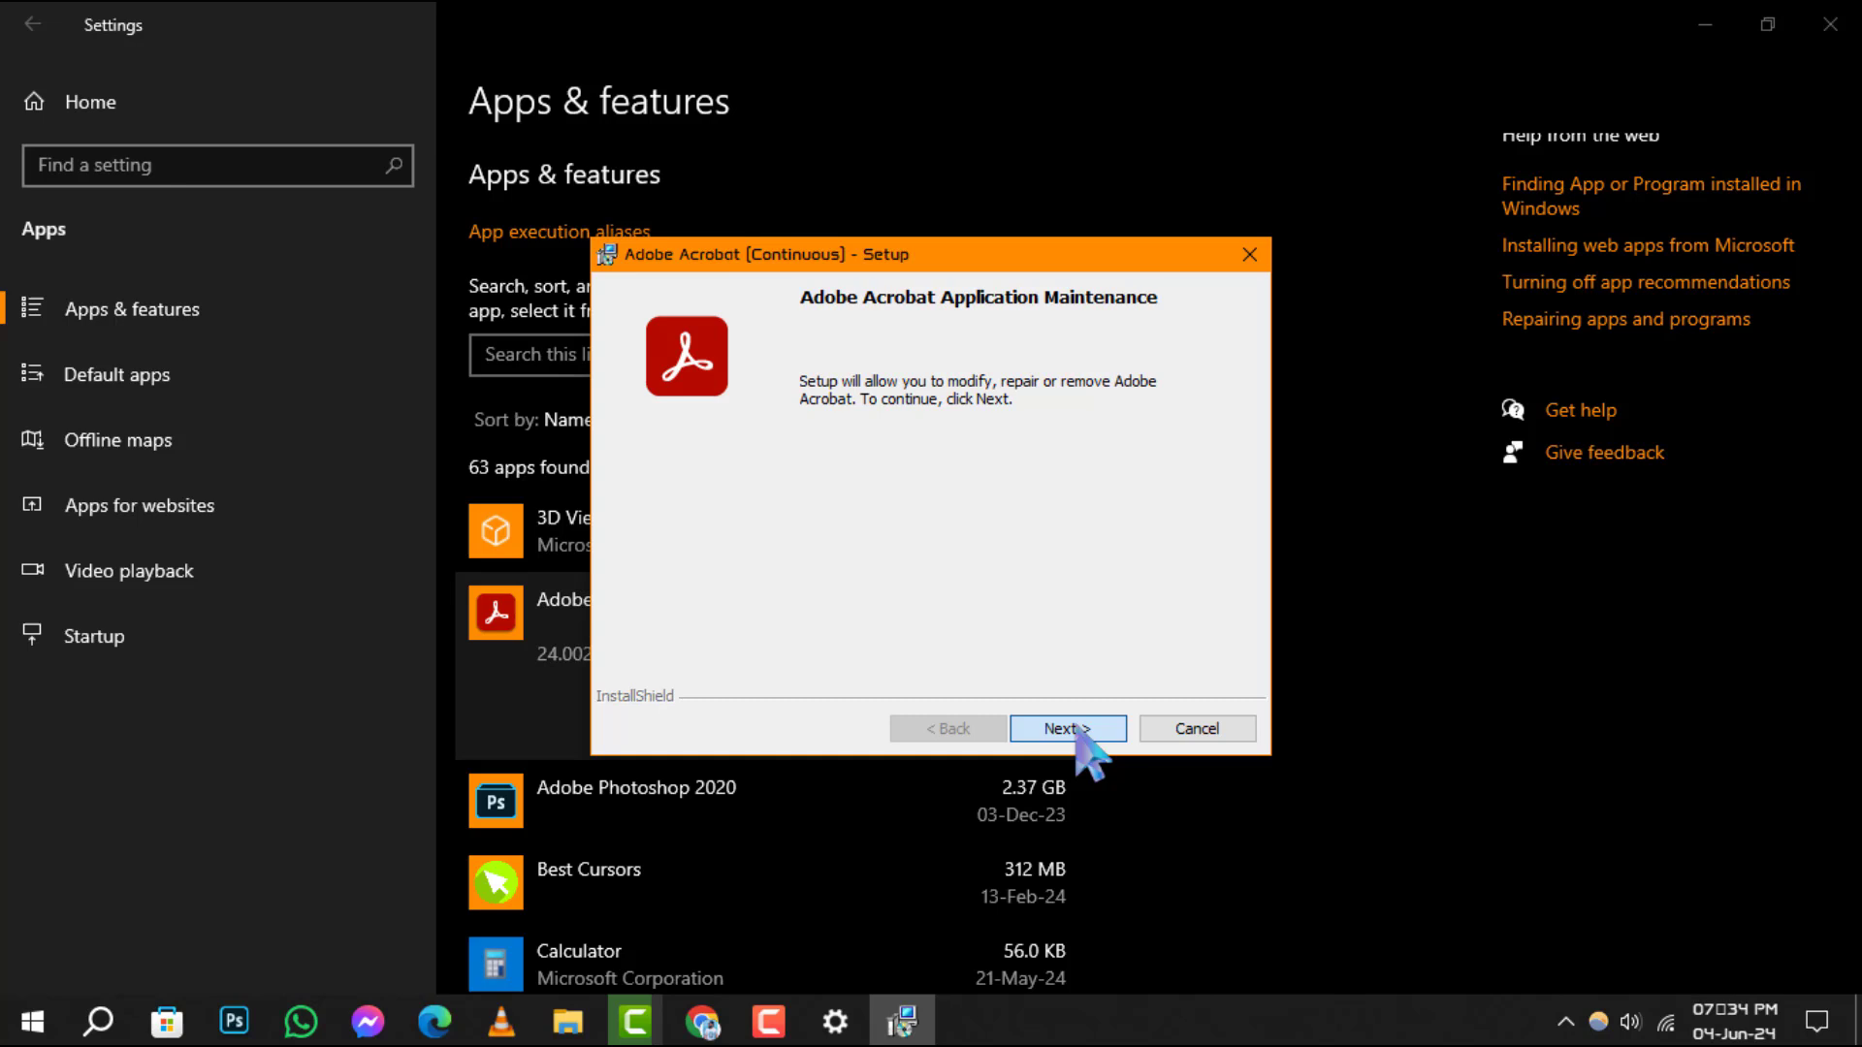
Advance past the Application Maintenance welcome screen to the maintenance options.
{"action": "left_click", "coordinate": [1064, 728]}
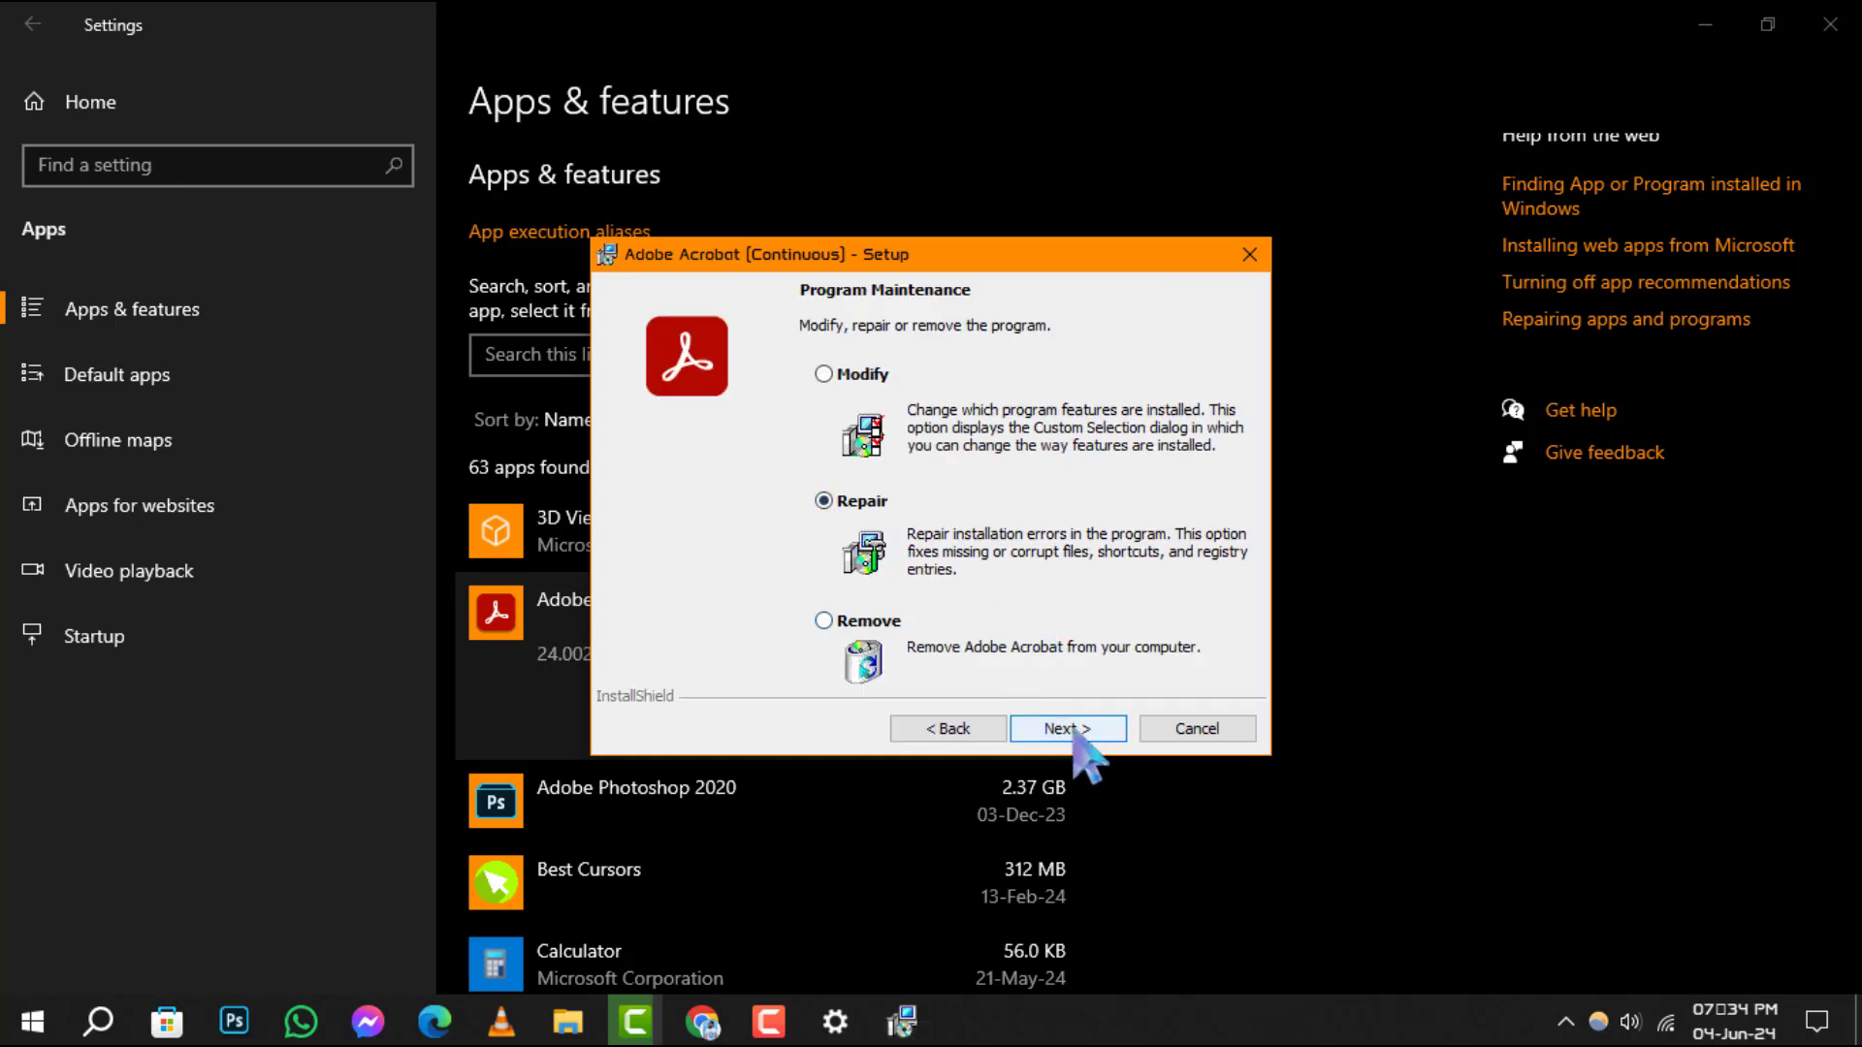
Confirm Repair and start updating Adobe Acrobat.
{"action": "left_click", "coordinate": [1067, 729]}
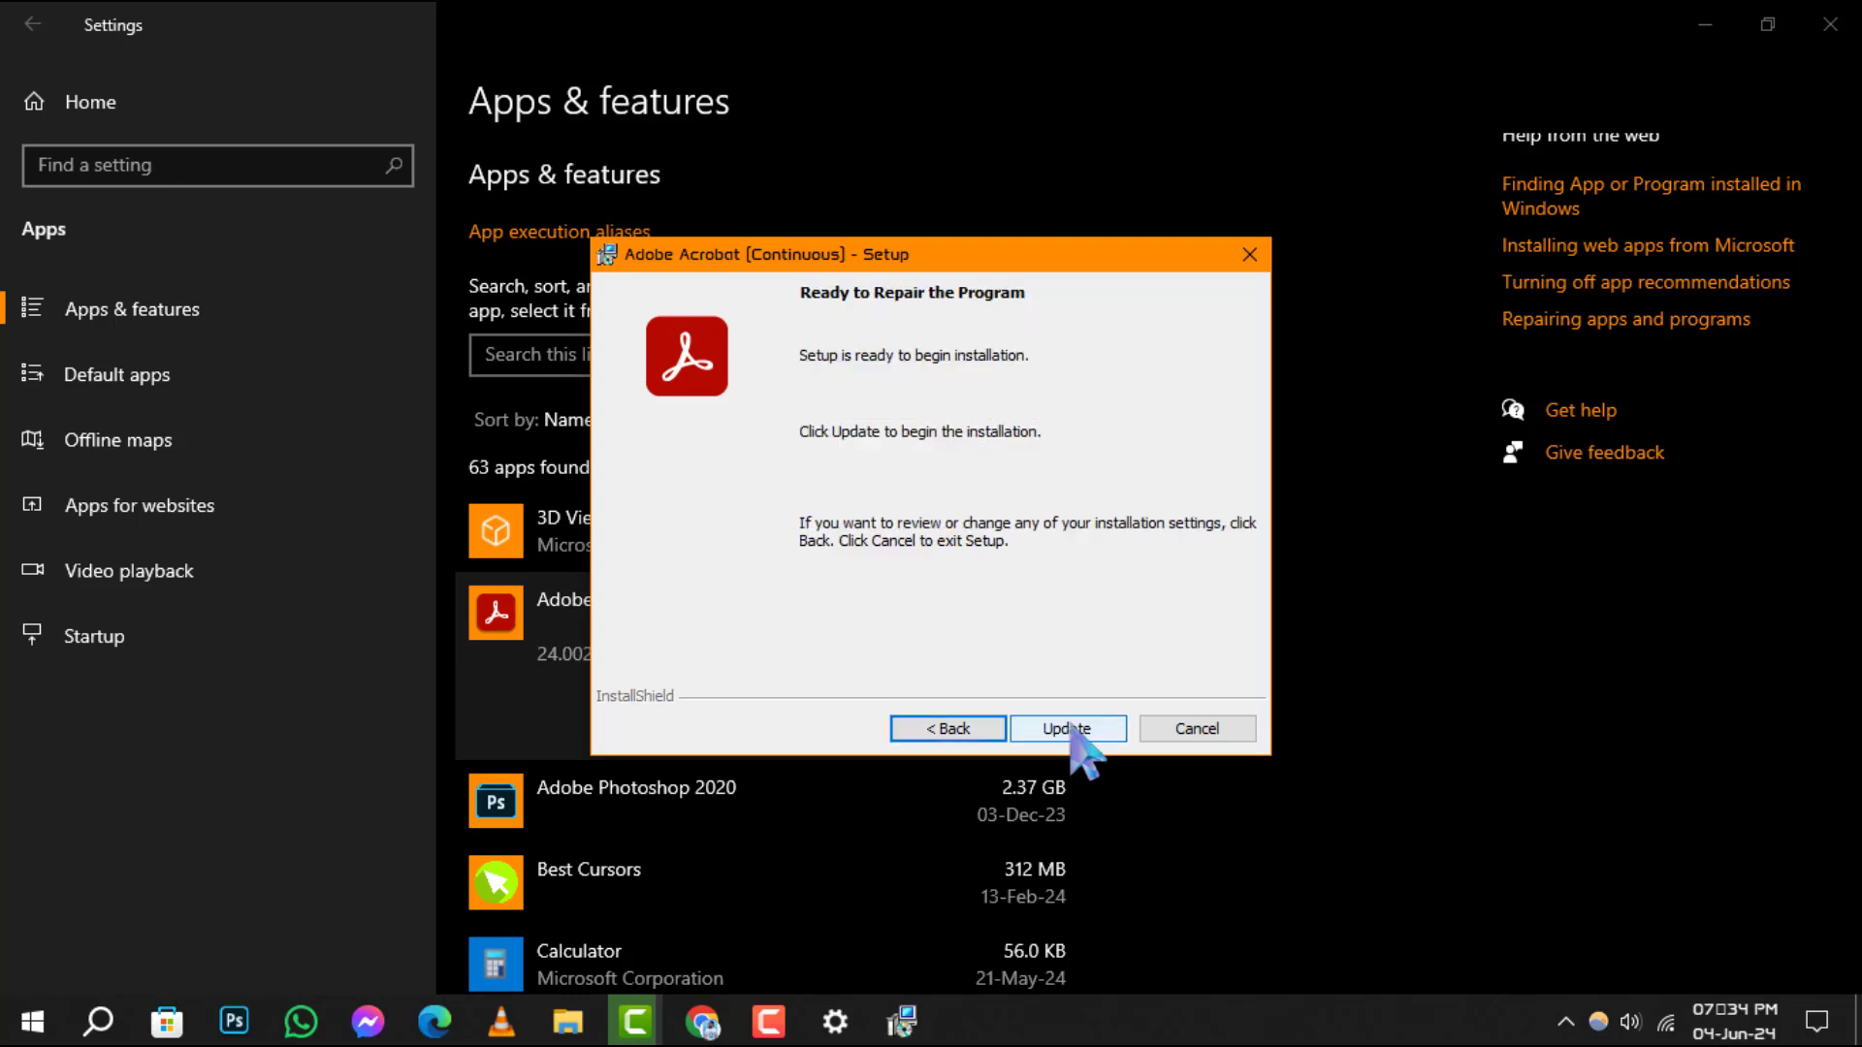
{"action": "left_click", "coordinate": [1067, 728]}
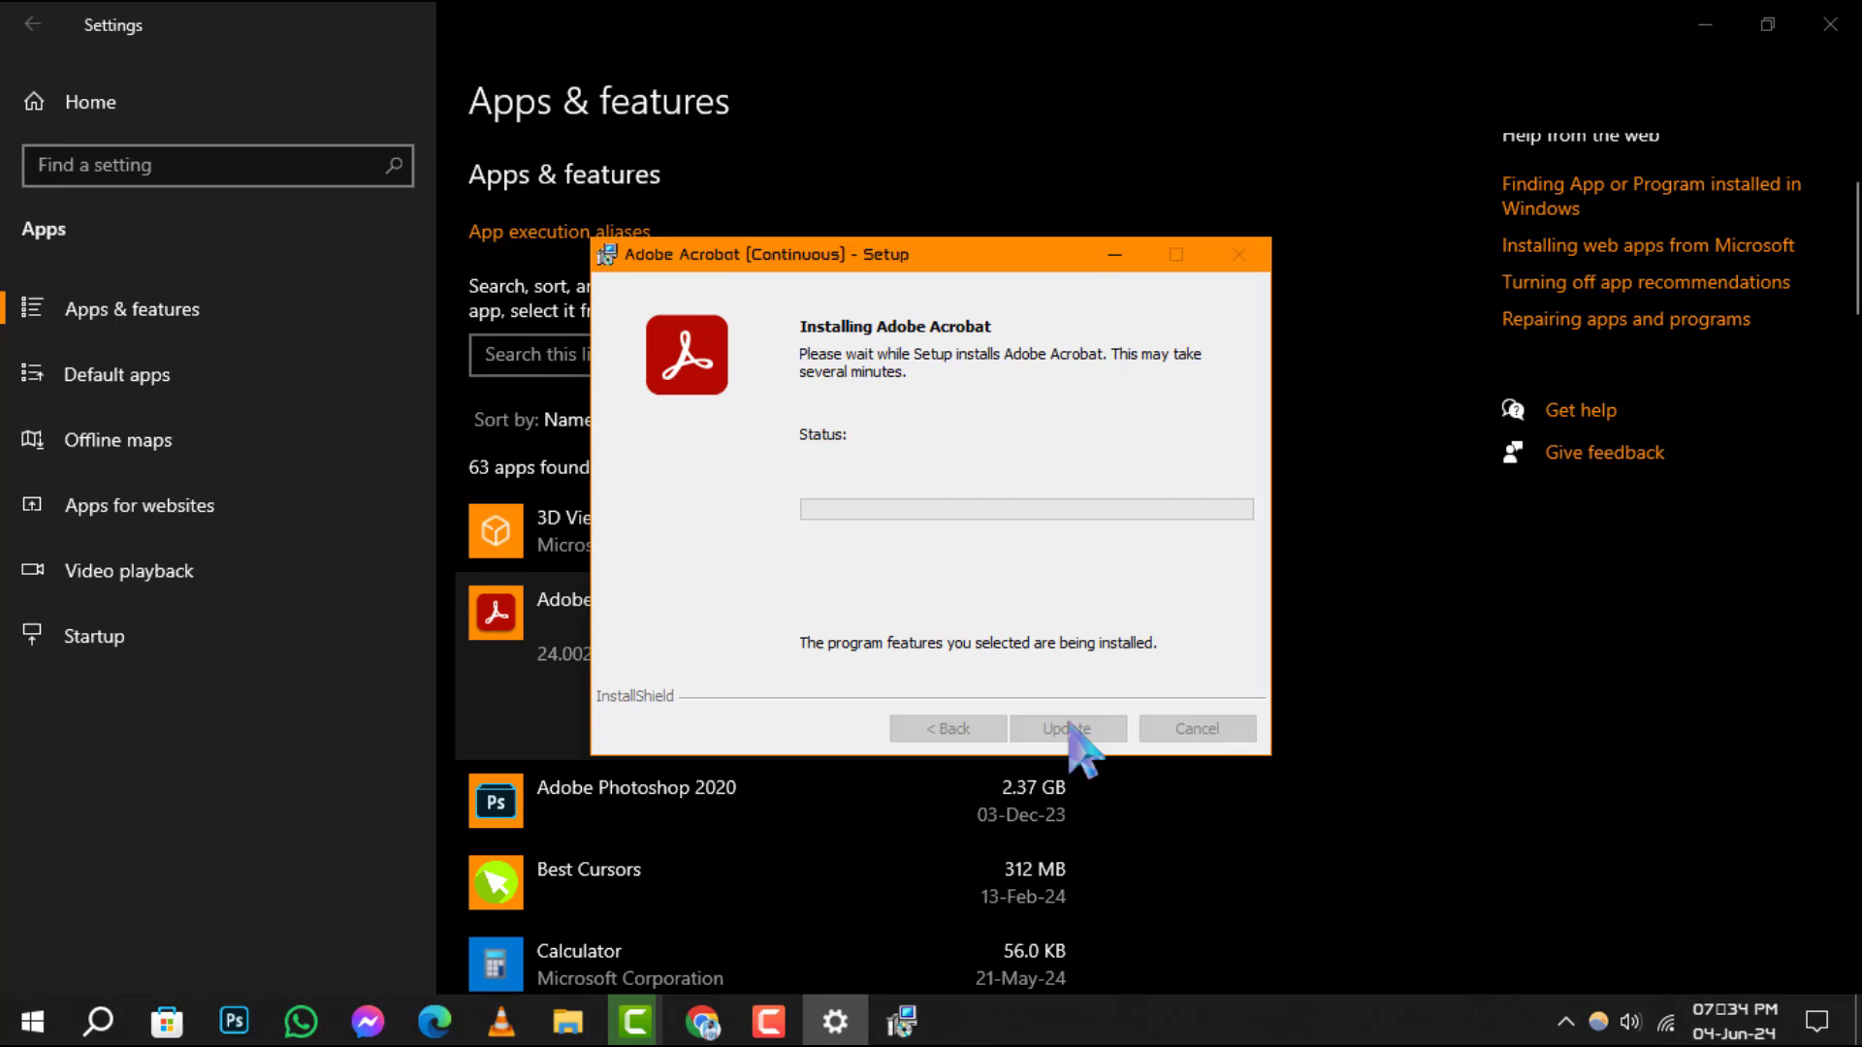
{"action": "mouse_move", "coordinate": [1144, 279]}
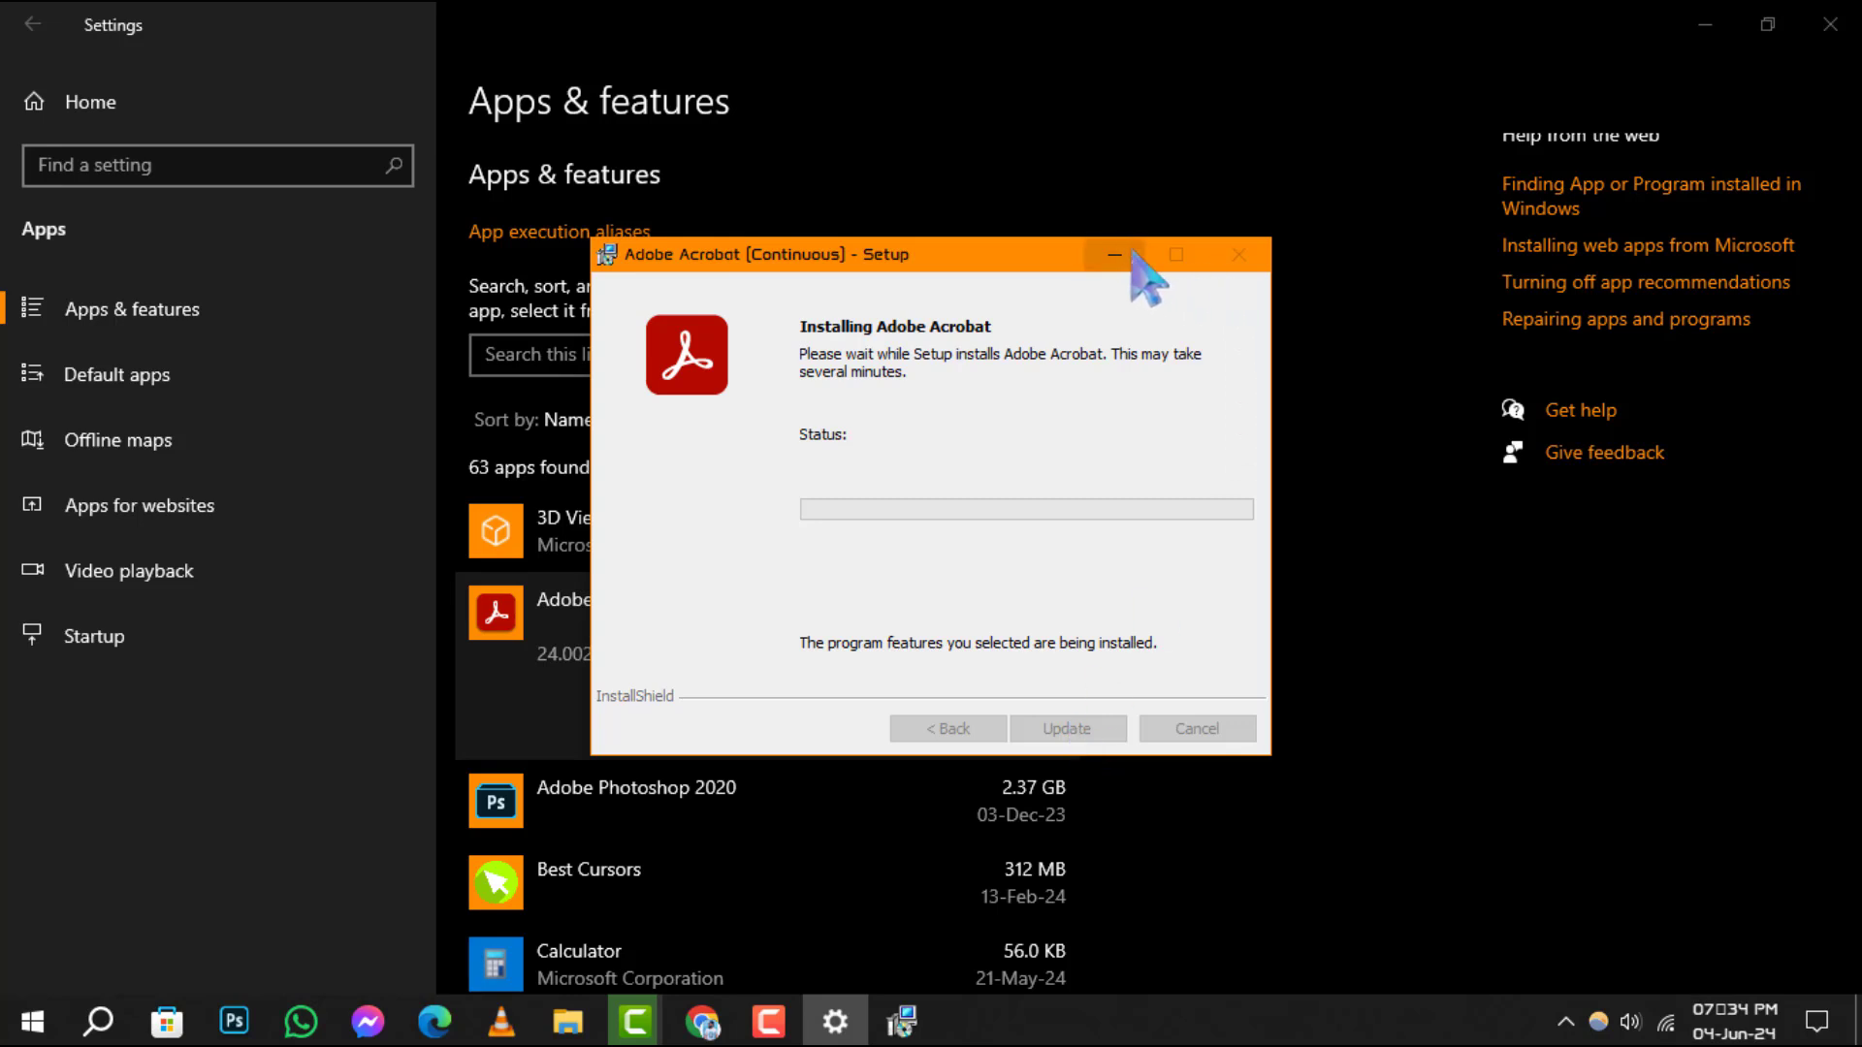